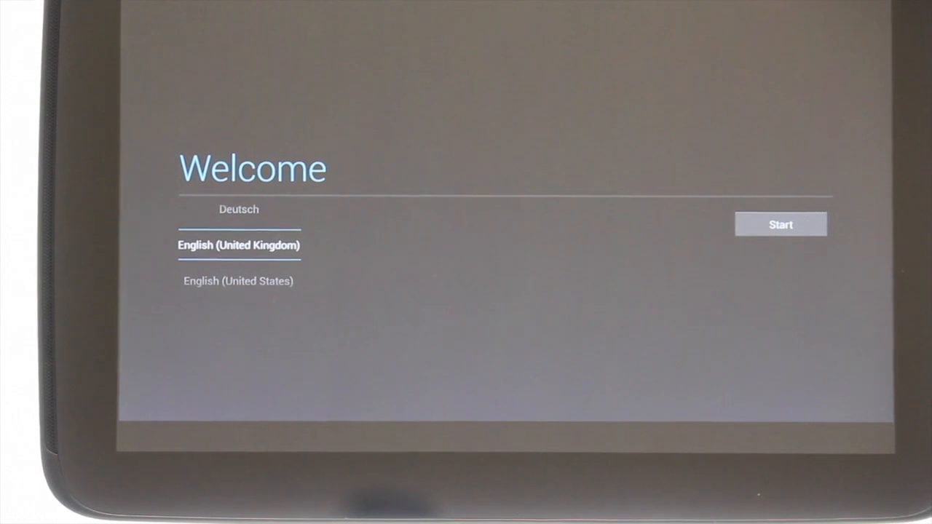
# Keep English (United Kingdom) on the Welcome screen and join the BTWiFi network
pyautogui.click(780, 223)
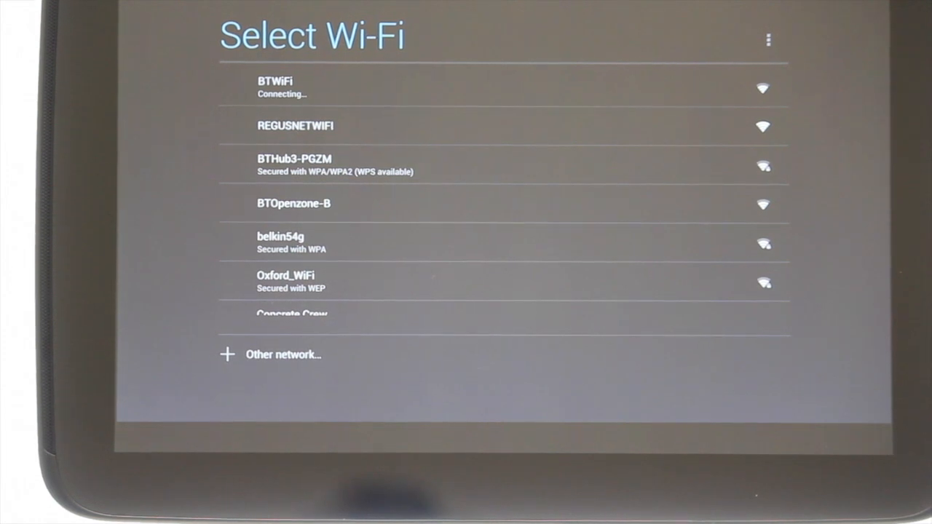
# Continue past the connected BTWiFi network to the Got Google? screen
pyautogui.click(282, 88)
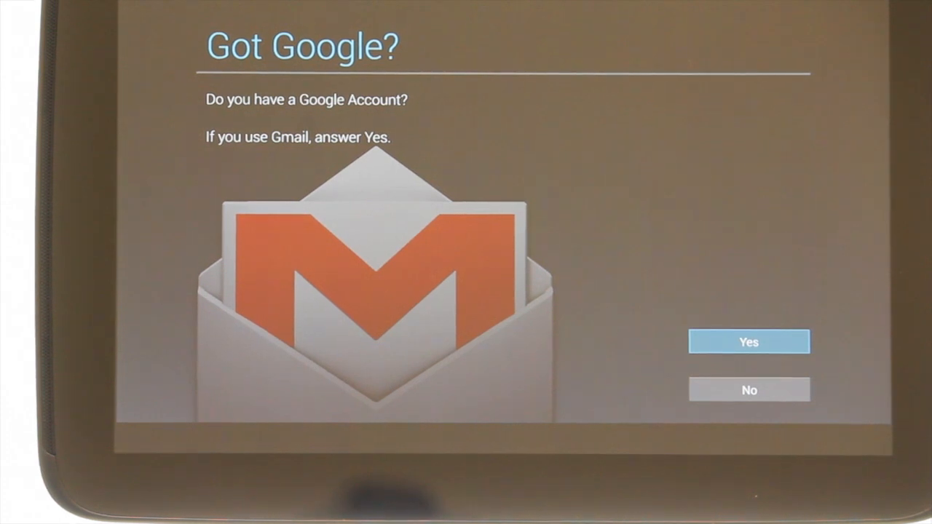
# Confirm an existing Google account and submit its Gmail address and password
pyautogui.click(749, 341)
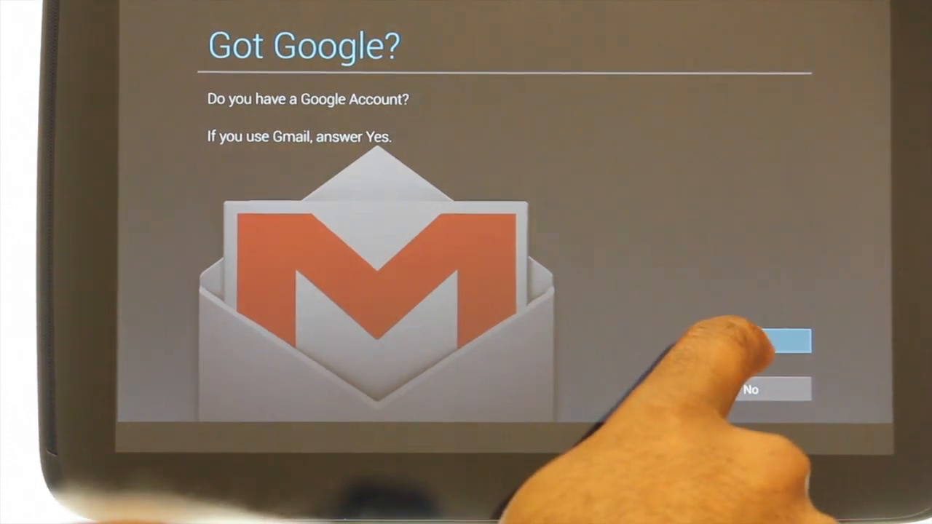
pyautogui.click(786, 340)
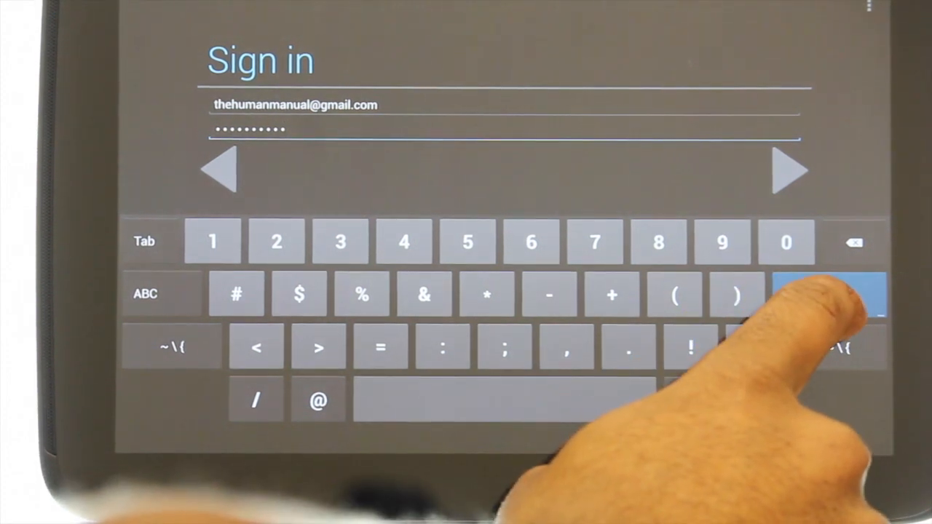
pyautogui.click(826, 295)
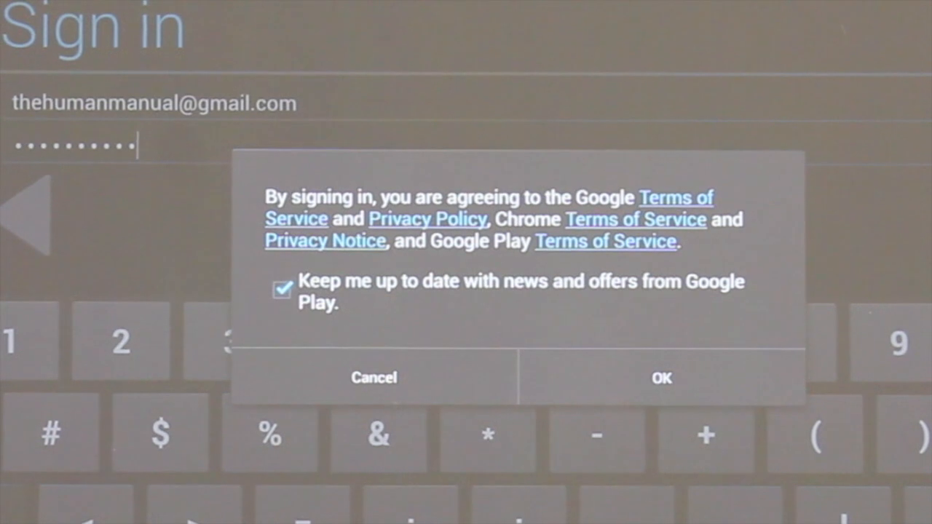
# Accept the Google terms with OK, leaving the news checkbox unchanged
pyautogui.click(660, 377)
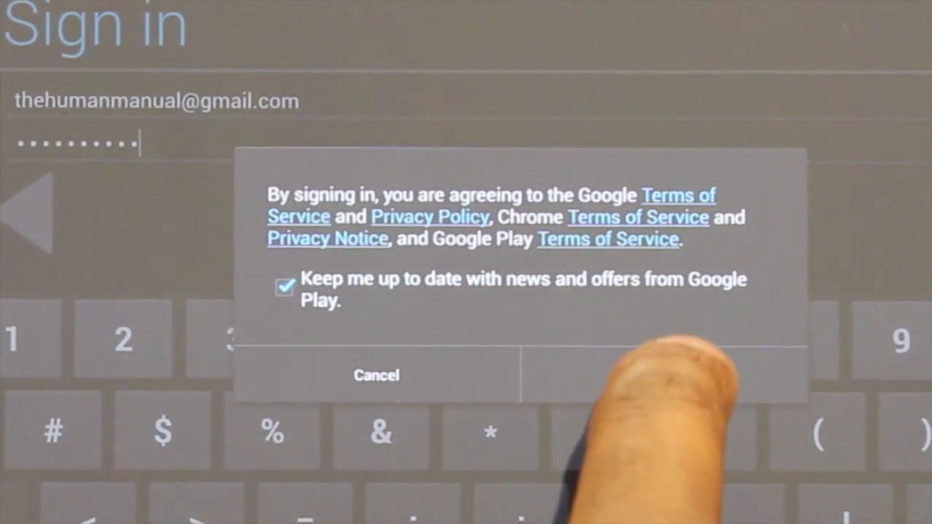
pyautogui.click(655, 375)
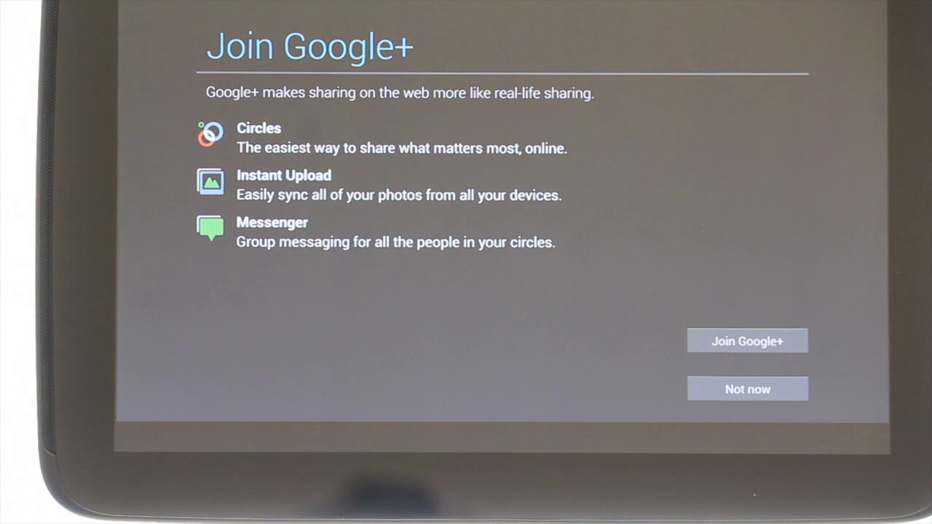
# Decline the Join Google+ offer with Not now
pyautogui.click(746, 387)
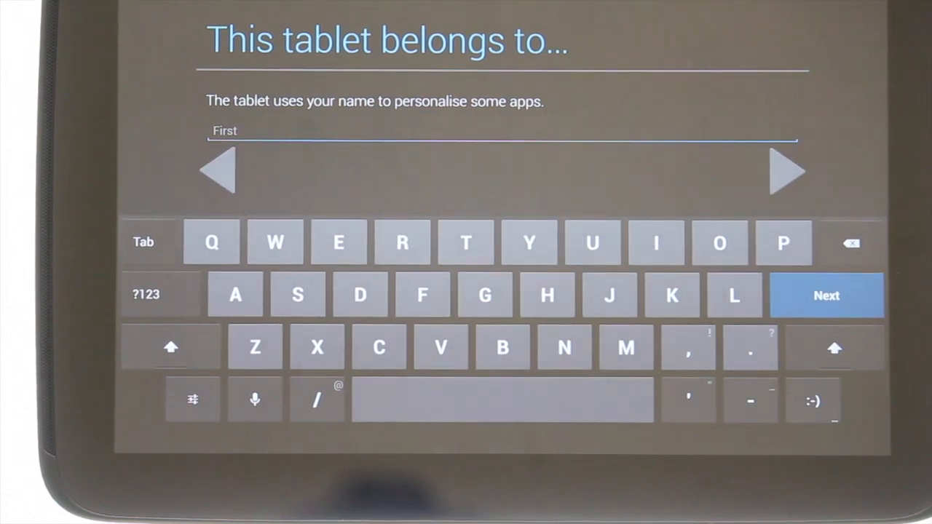
# Enter the owner's first and last name on This tablet belongs to… and continue
pyautogui.click(547, 295)
pyautogui.write('The Human Manual')
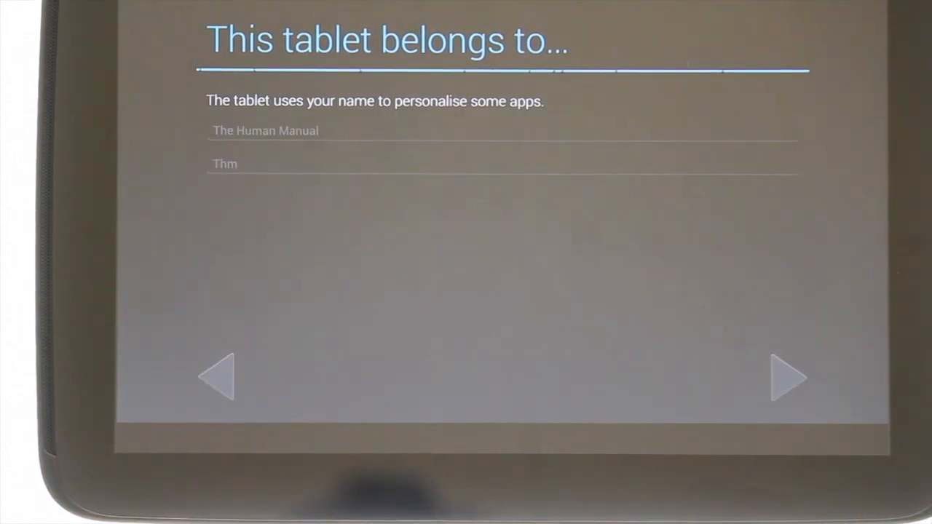
pyautogui.click(786, 378)
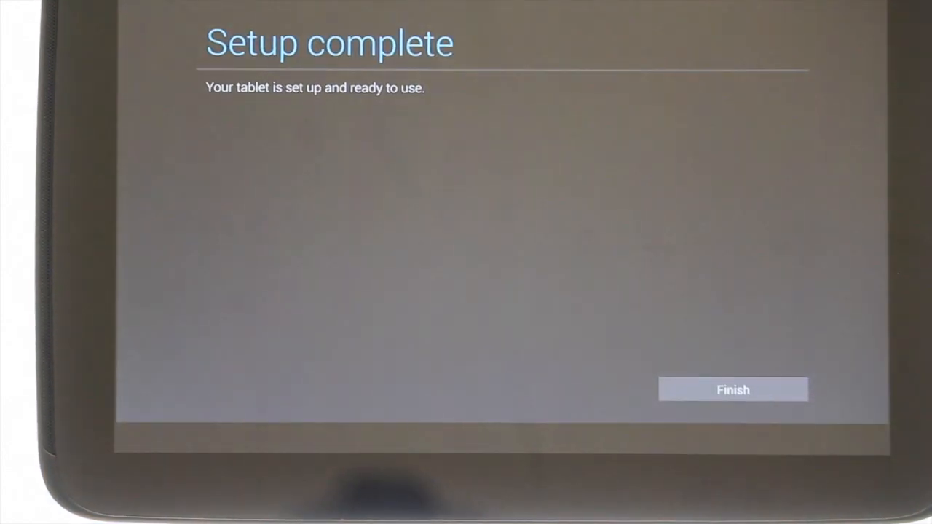
# Finish setup on the Setup complete screen and show the tutorial page's sharing options
pyautogui.click(733, 389)
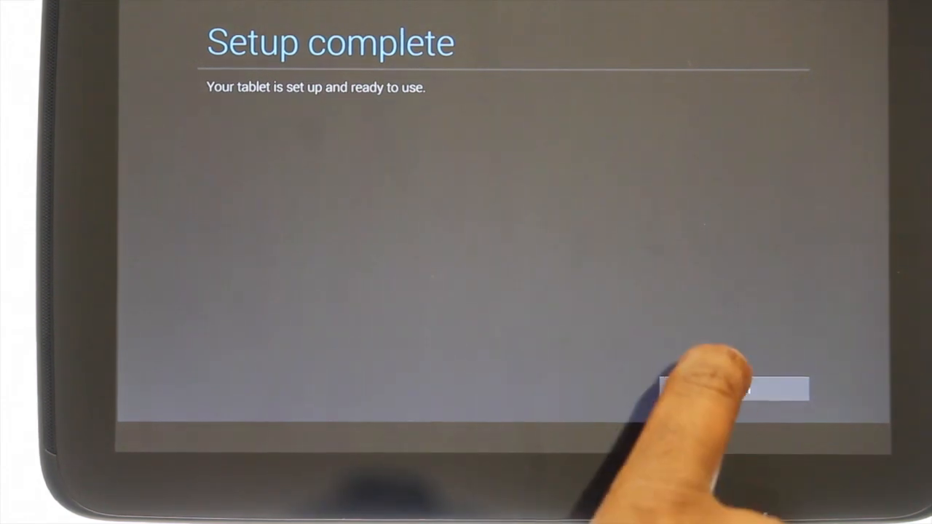
pyautogui.click(732, 388)
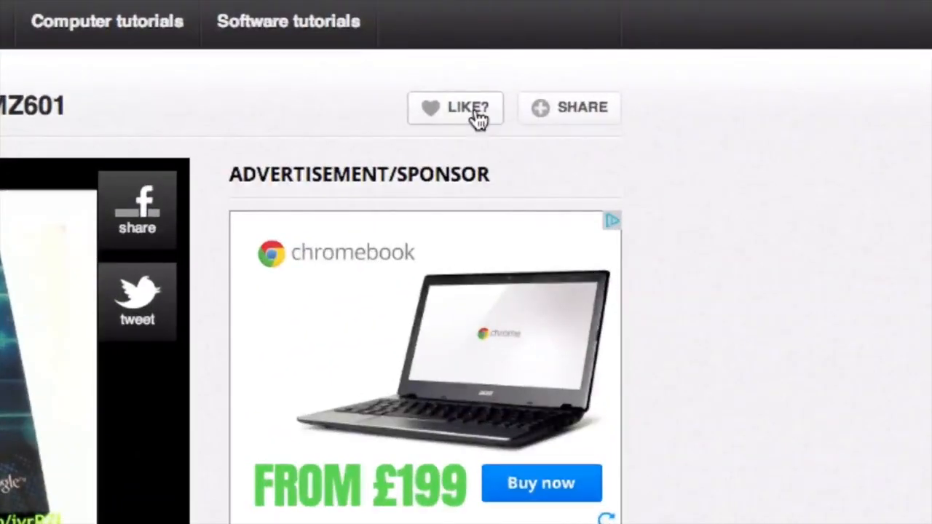
pyautogui.click(569, 107)
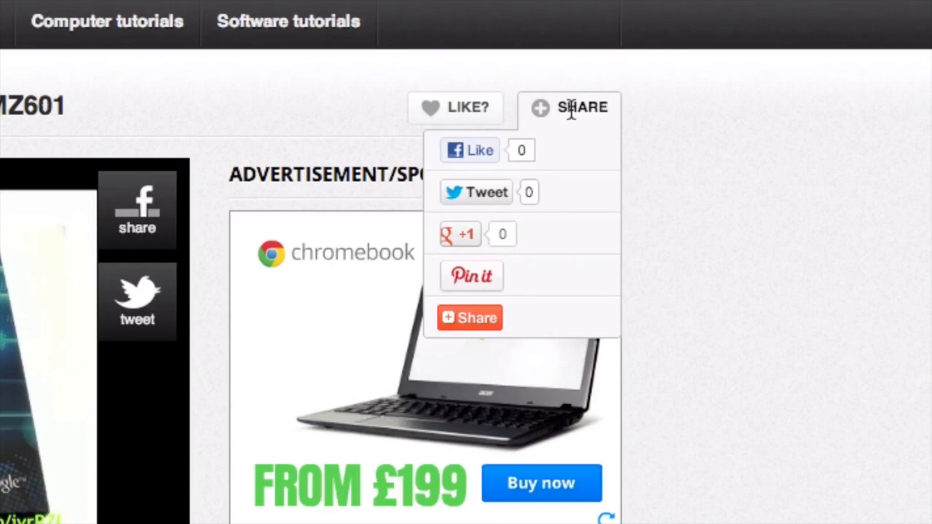